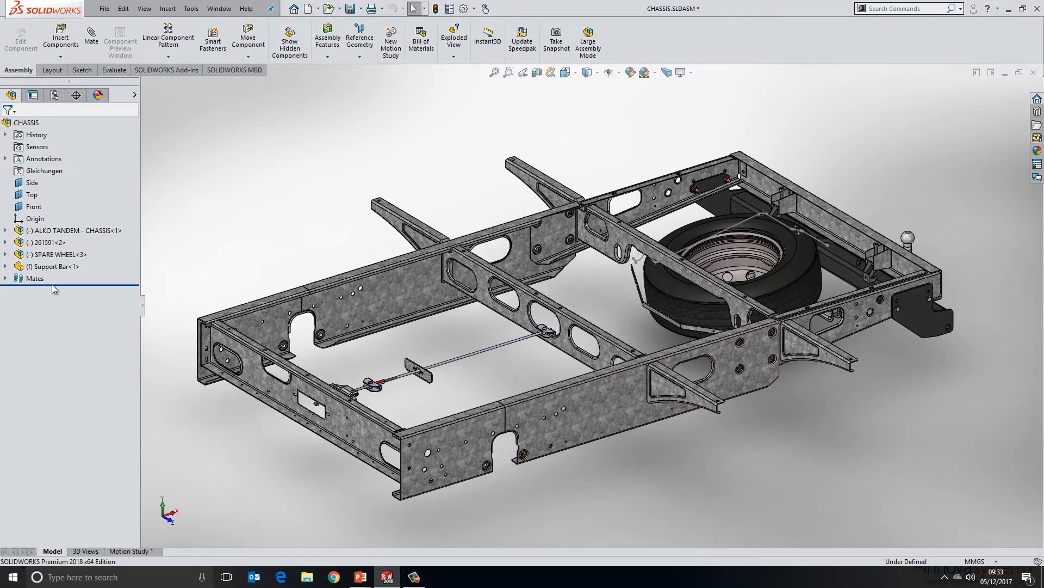
# Step: Open Support Bar<1> from the chassis assembly tree as a standalone part
pyautogui.click(53, 266)
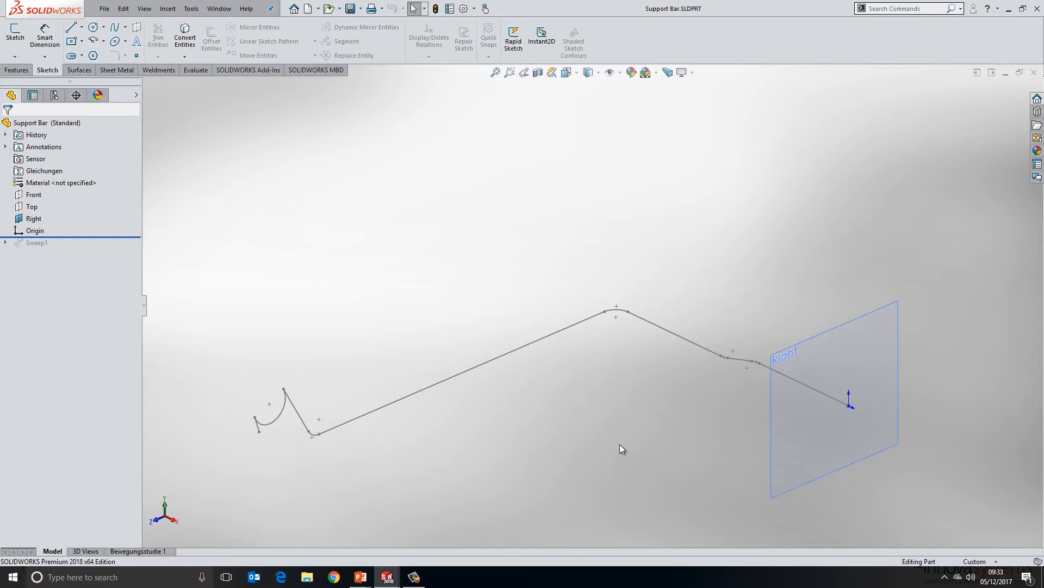
pyautogui.moveTo(512, 465)
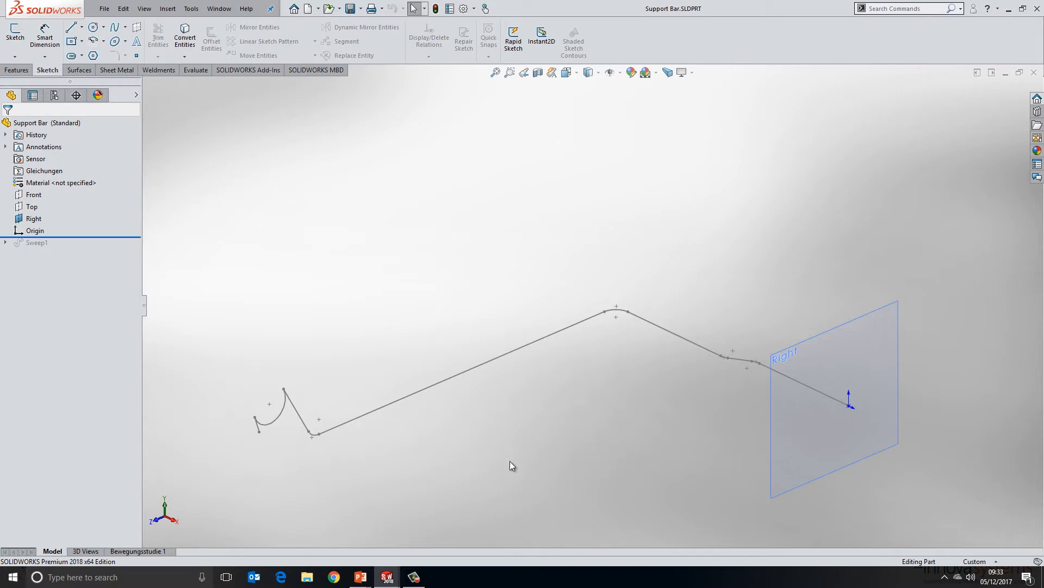
# Step: Edit 3DSketch1 under Sweep1, zoom to the hooked end and select its arc
pyautogui.click(409, 397)
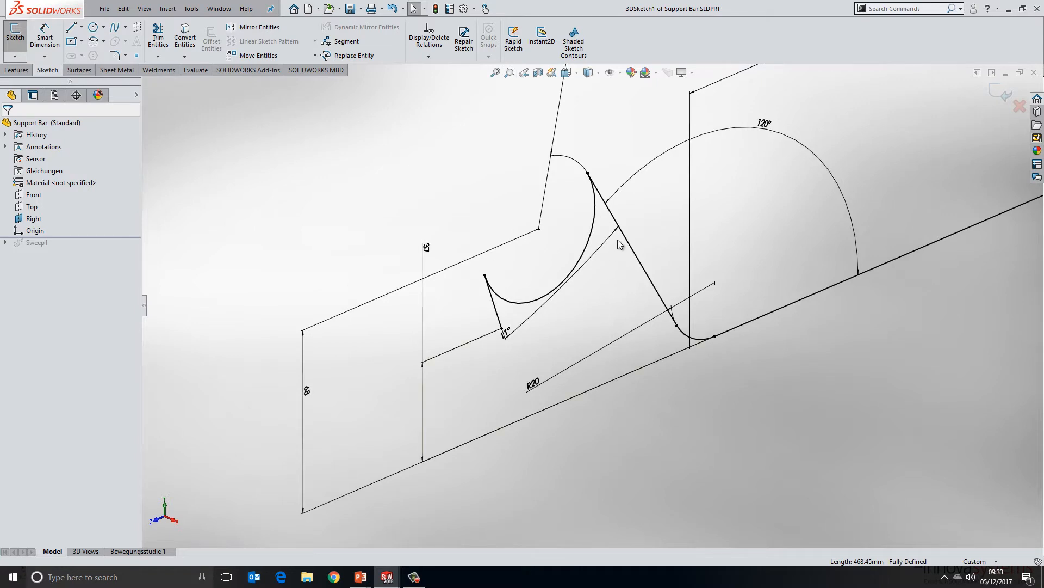
pyautogui.click(600, 238)
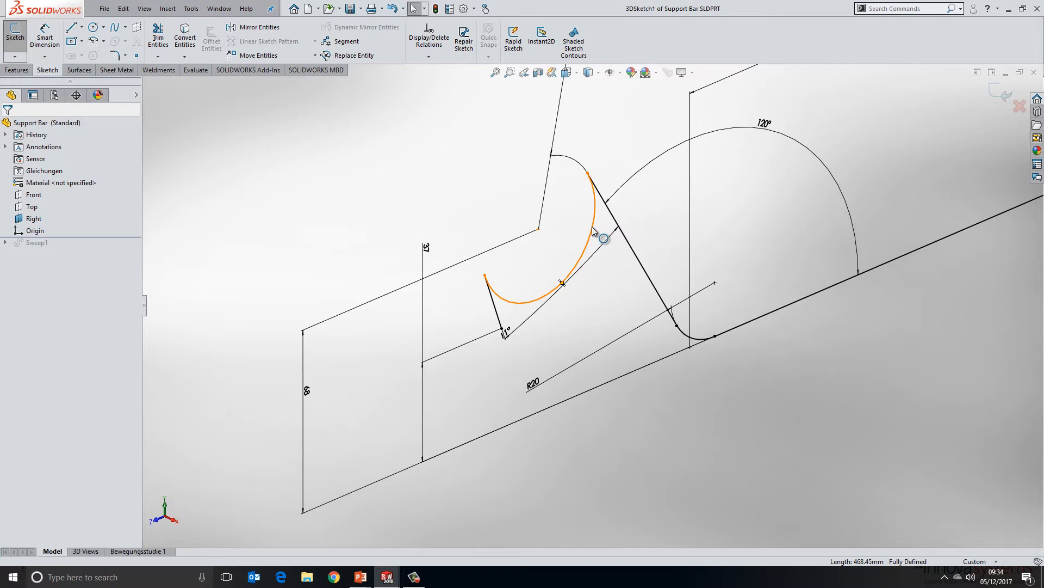
pyautogui.click(607, 308)
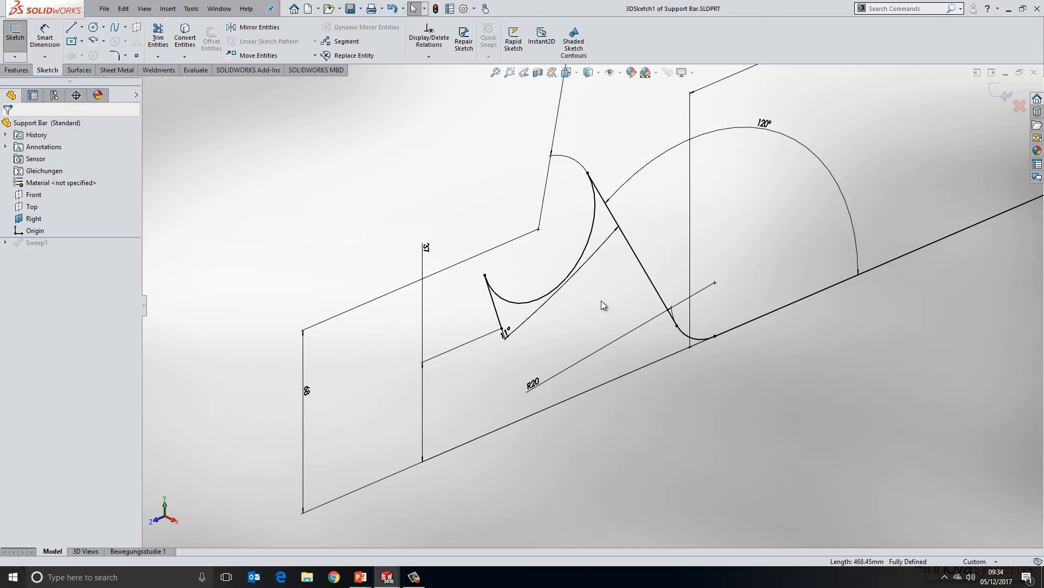
pyautogui.moveTo(576, 303)
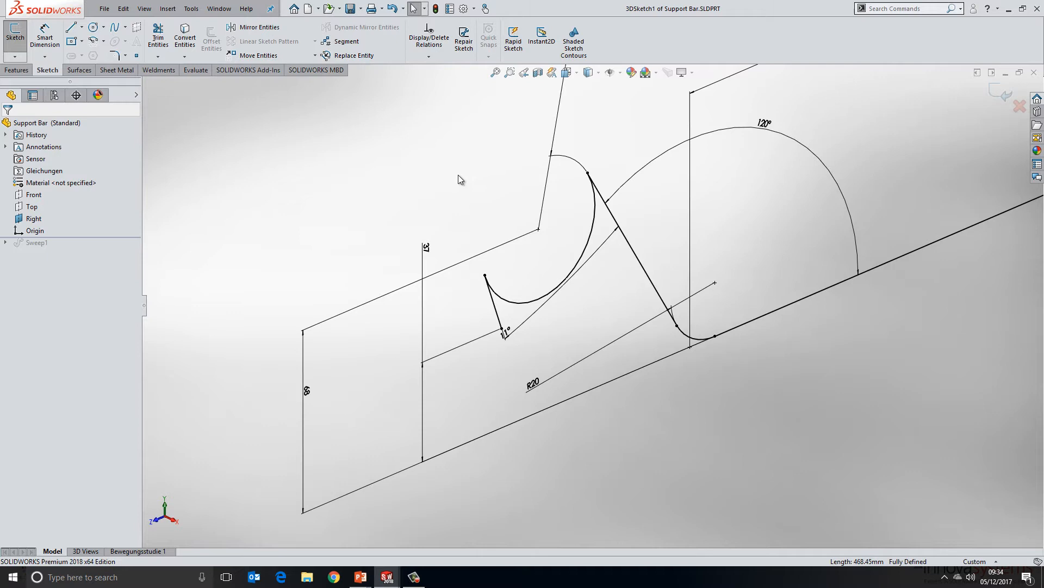
pyautogui.moveTo(645, 339)
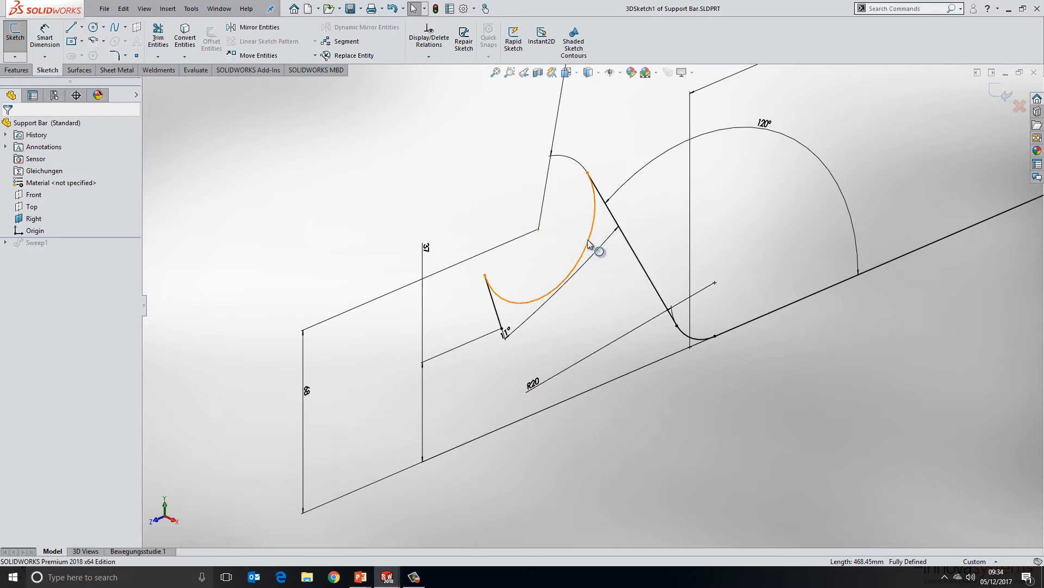
# Step: Apply Reverse Endpoint Tangent to the selected hook arc
pyautogui.rightClick(593, 244)
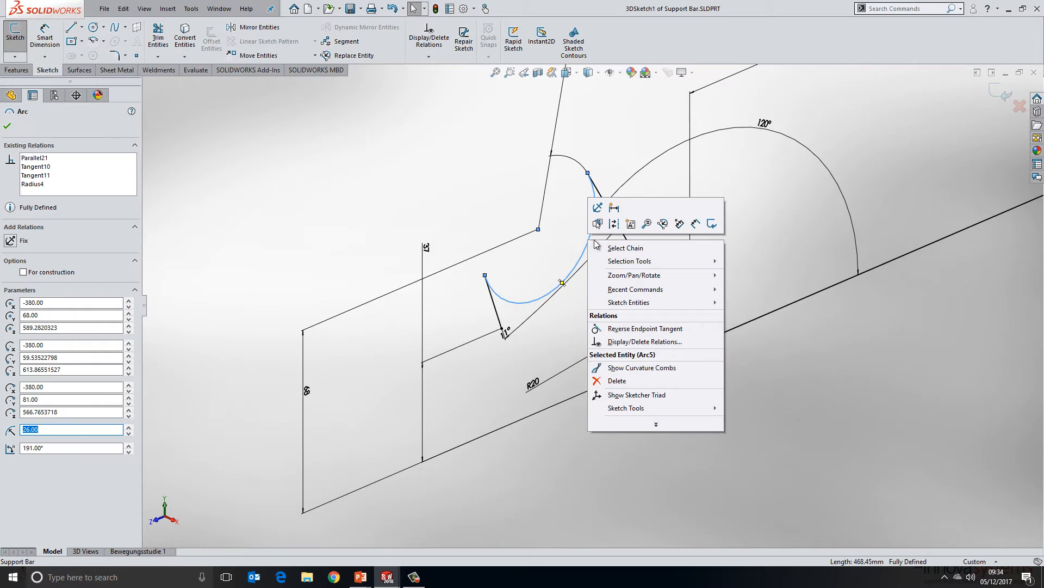
pyautogui.moveTo(643, 328)
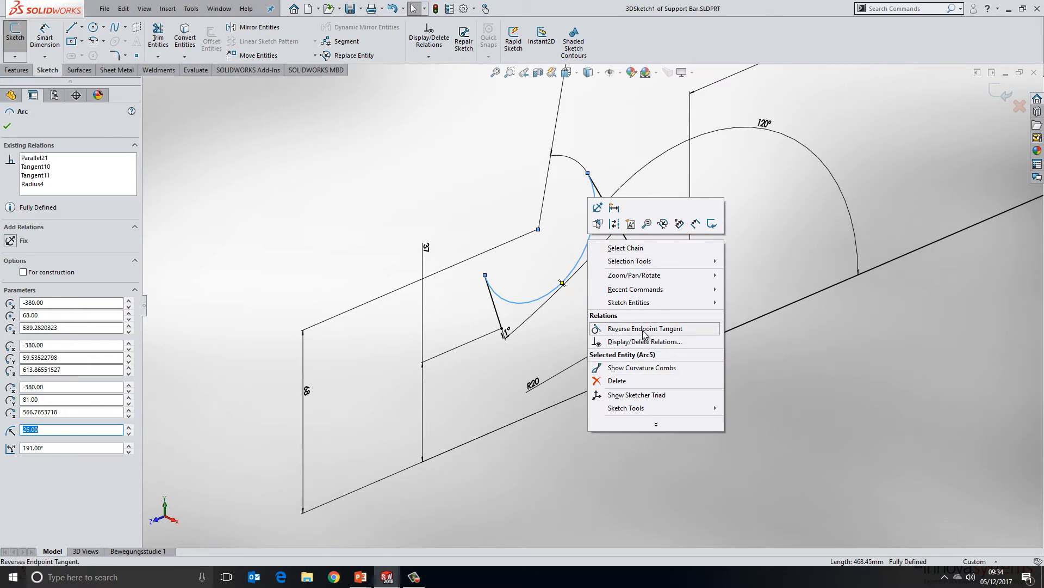
pyautogui.click(643, 329)
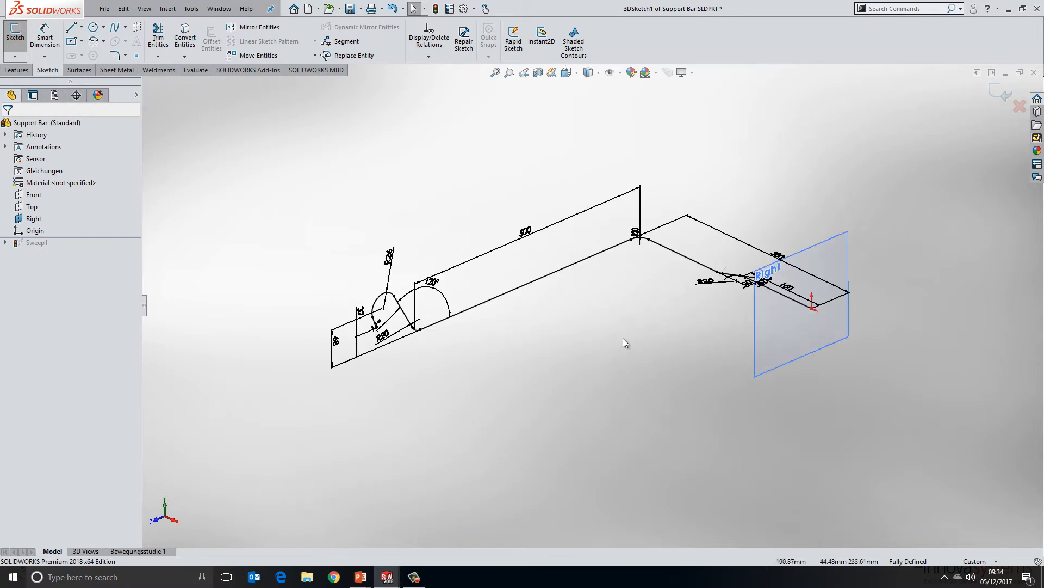
pyautogui.moveTo(613, 365)
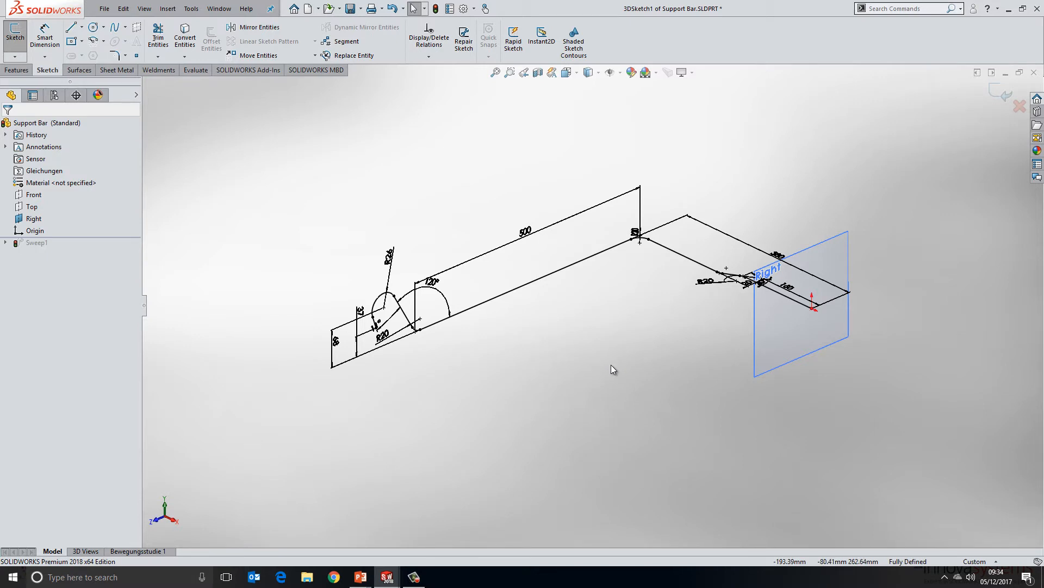
pyautogui.moveTo(615, 351)
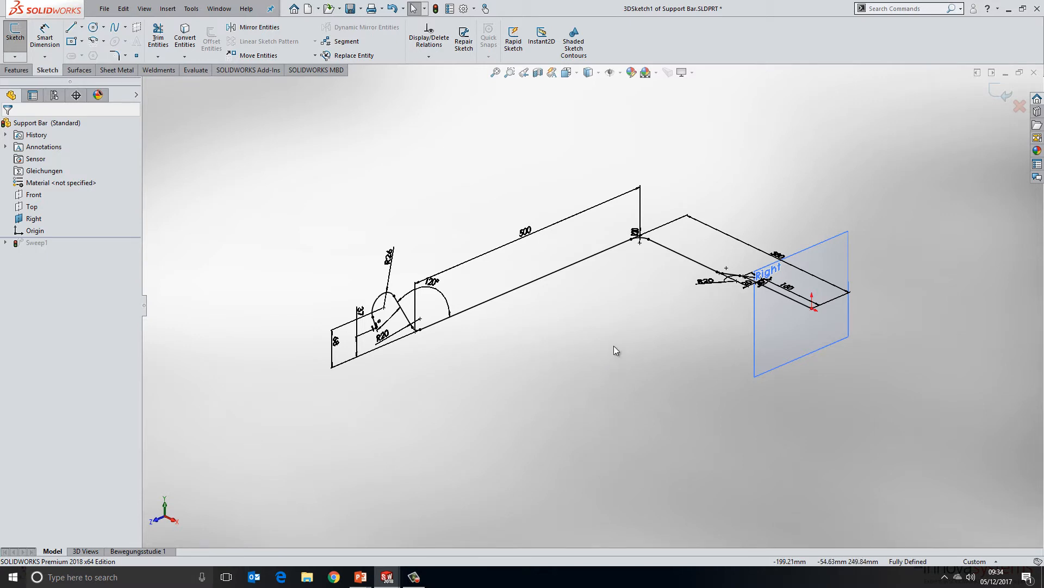
pyautogui.moveTo(615, 347)
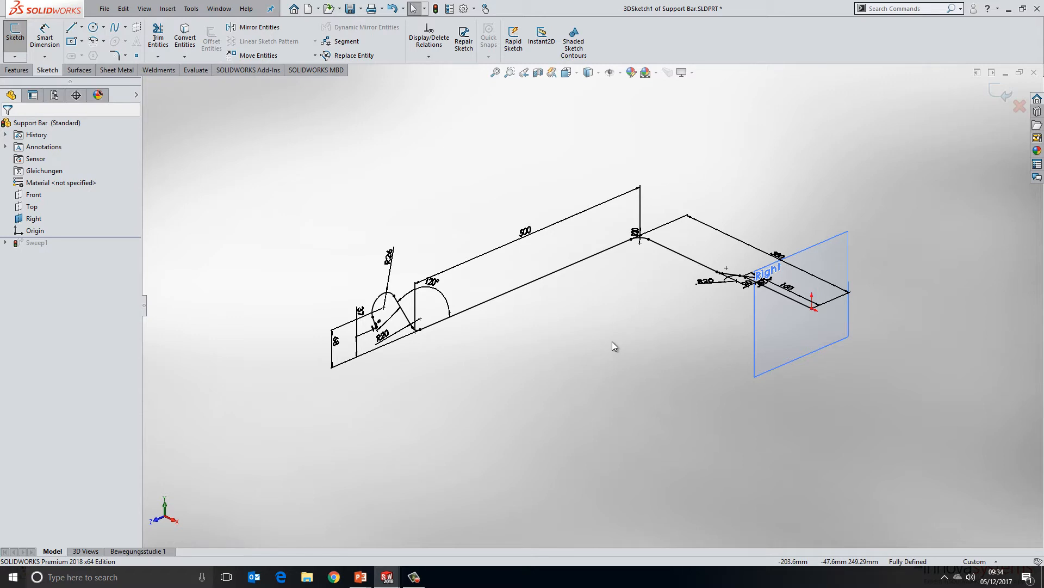
pyautogui.moveTo(615, 344)
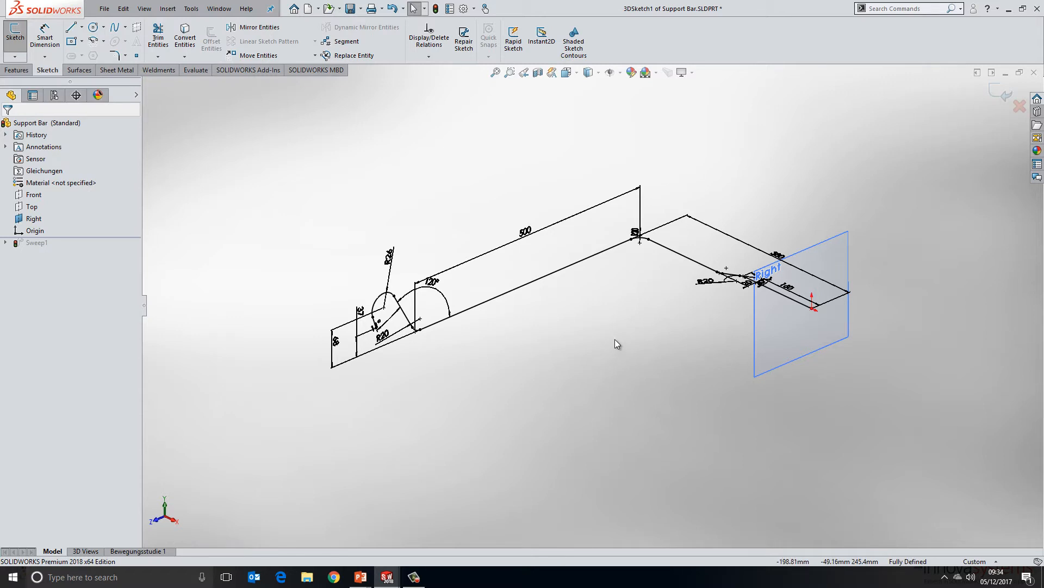
pyautogui.moveTo(630, 308)
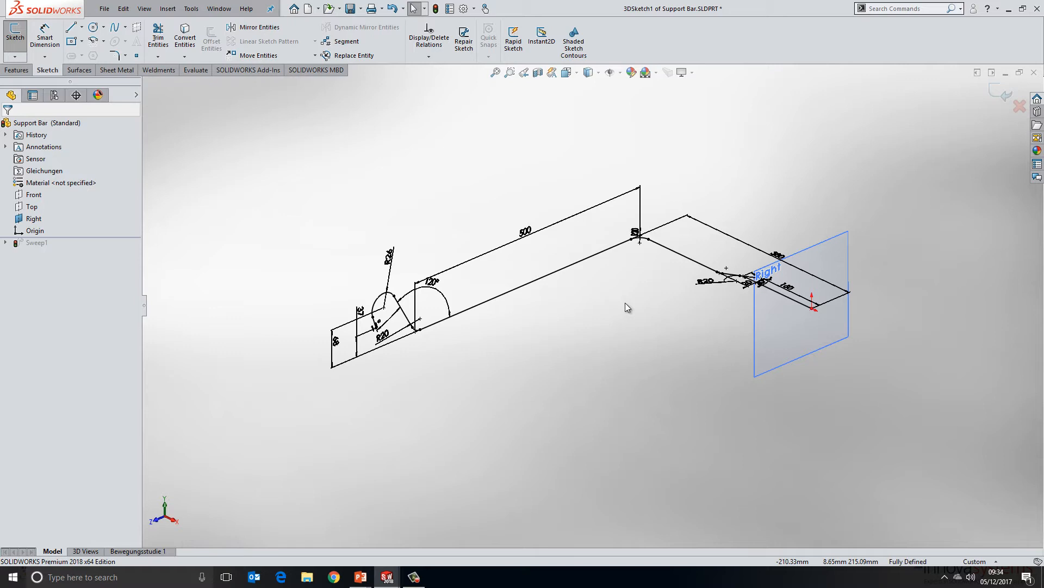
pyautogui.moveTo(635, 311)
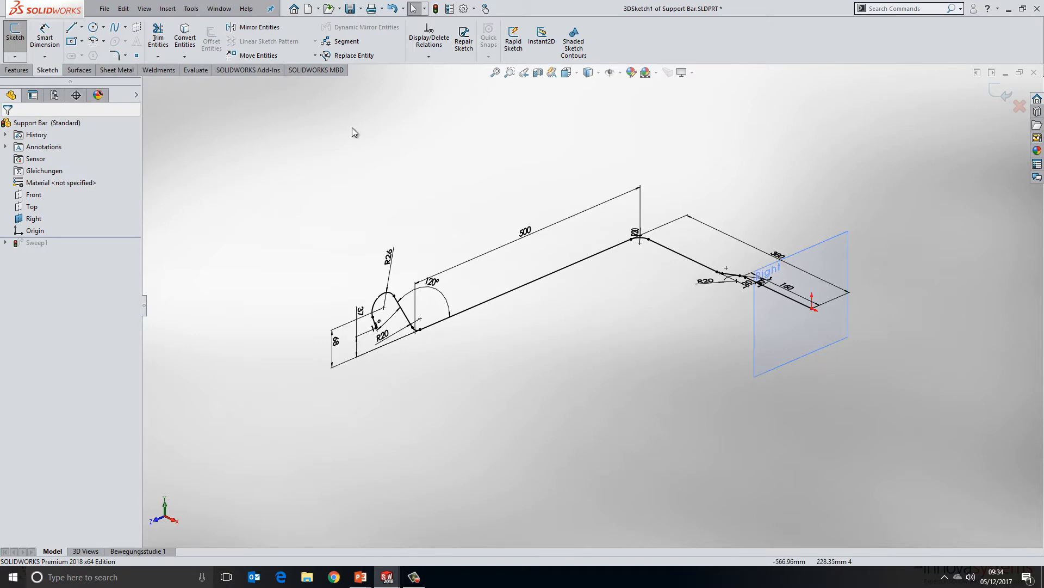
# Step: Launch the Mirror tool from Tools > Sketch Tools
pyautogui.click(259, 27)
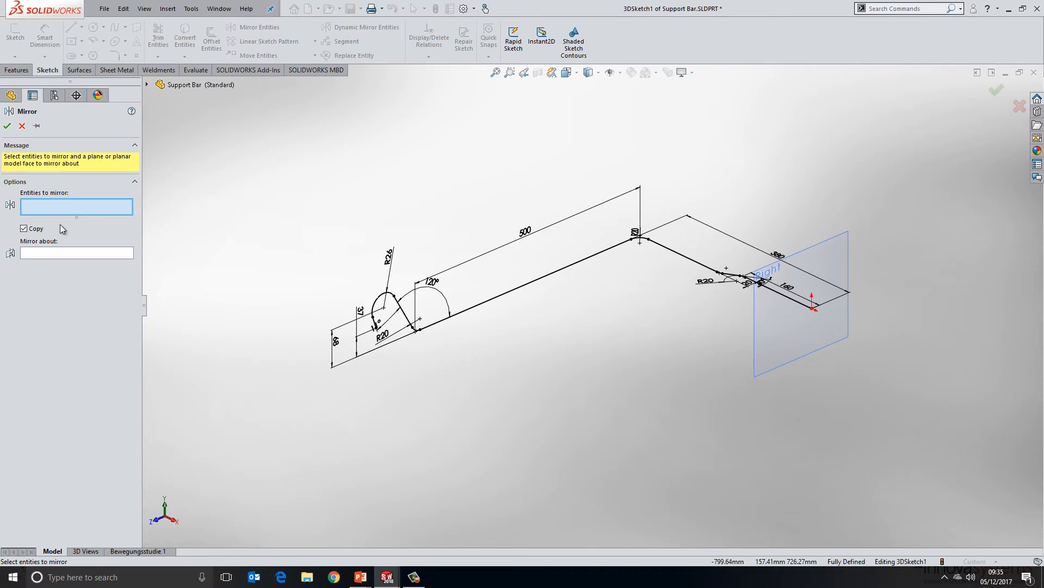
pyautogui.moveTo(139, 219)
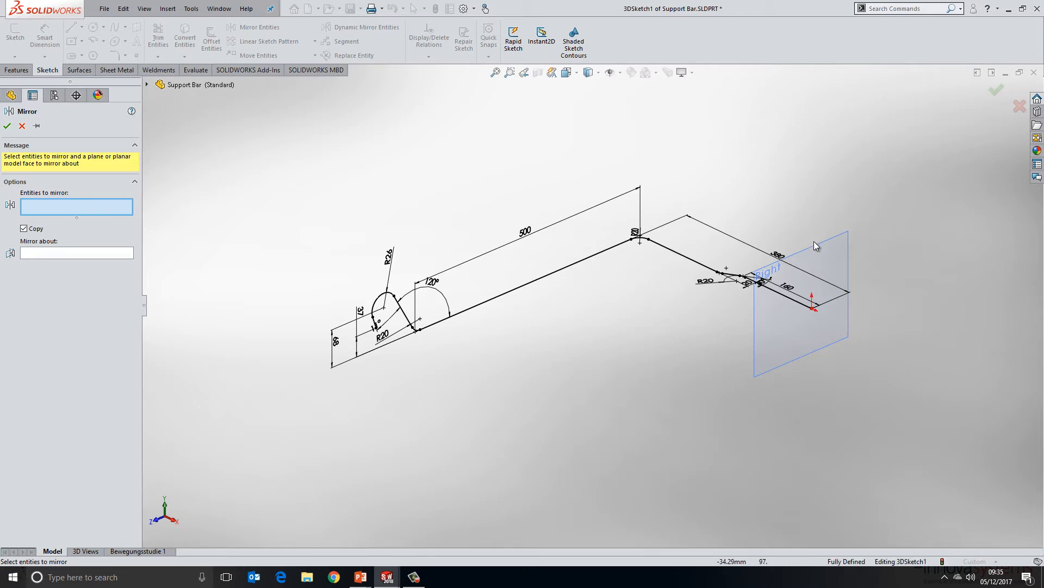
pyautogui.moveTo(289, 137)
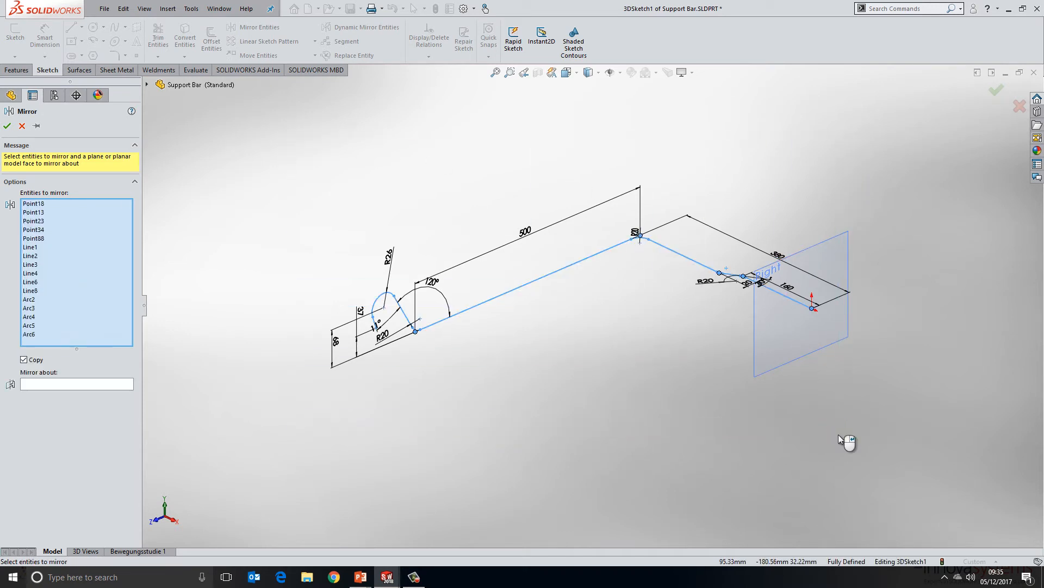
pyautogui.moveTo(844, 441)
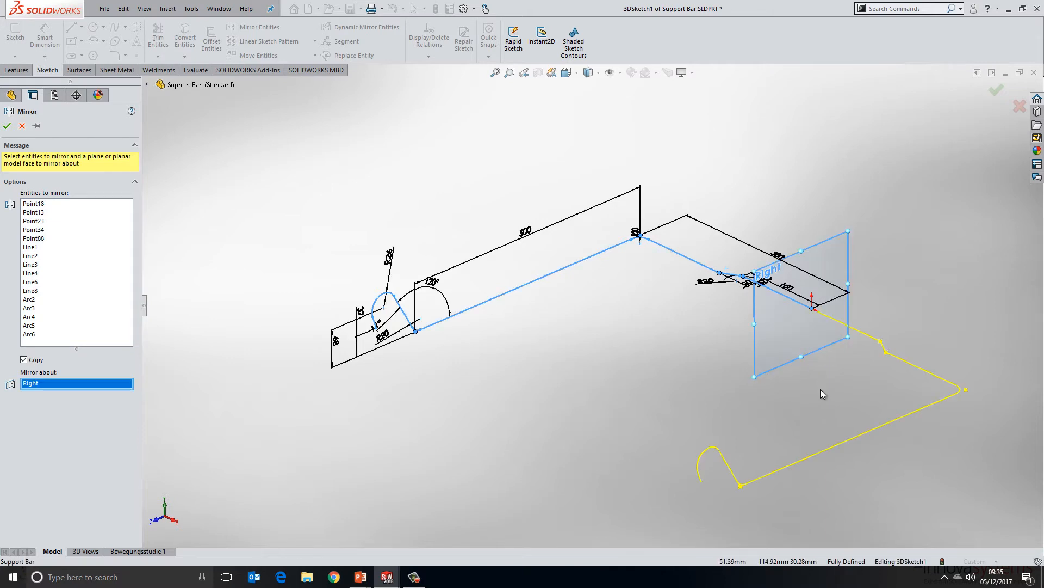
# Step: Confirm mirroring the path lines and arcs about the Right plane
pyautogui.rightClick(822, 394)
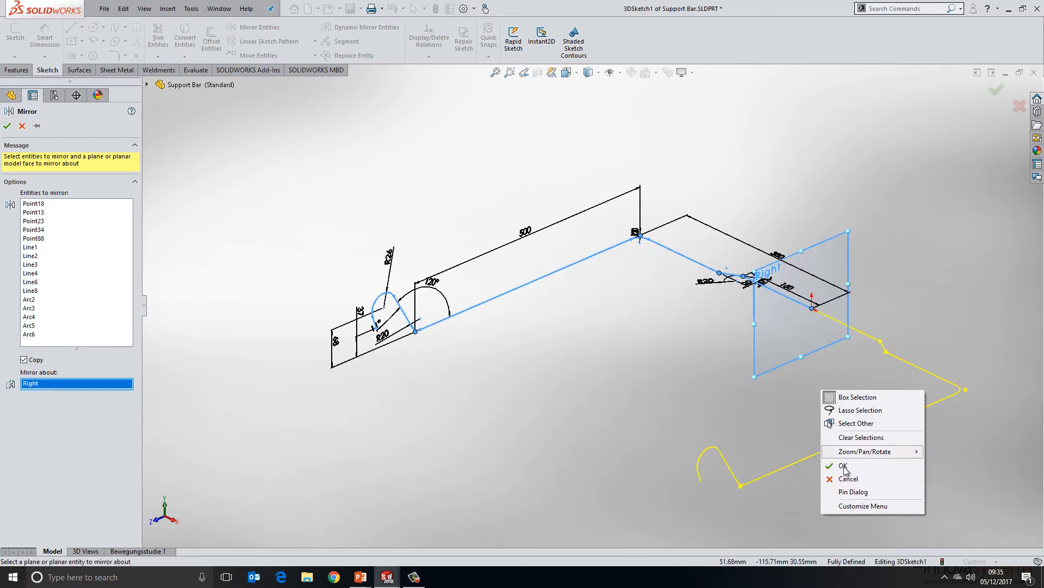
pyautogui.click(844, 465)
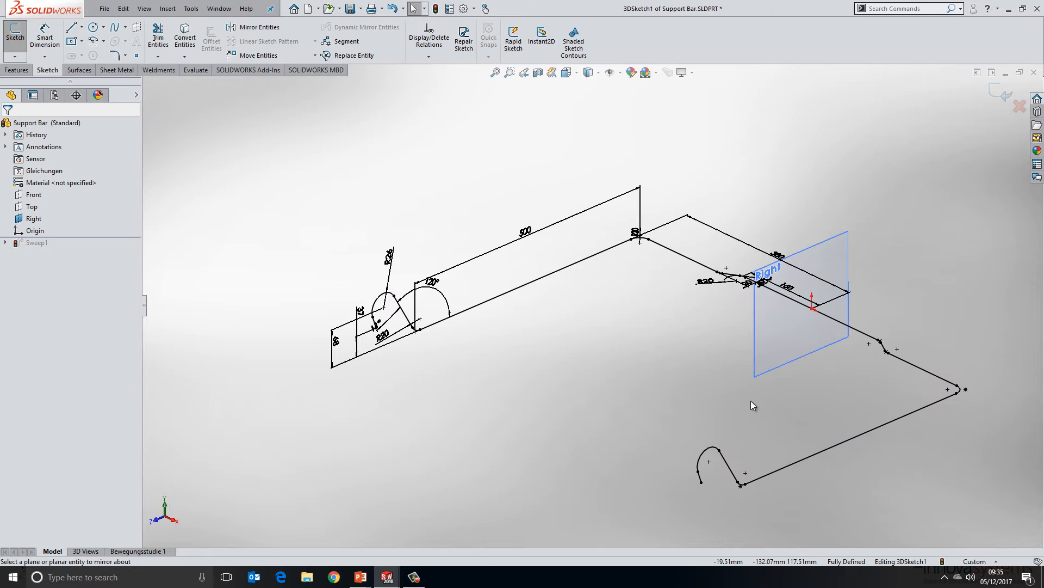
pyautogui.moveTo(750, 402)
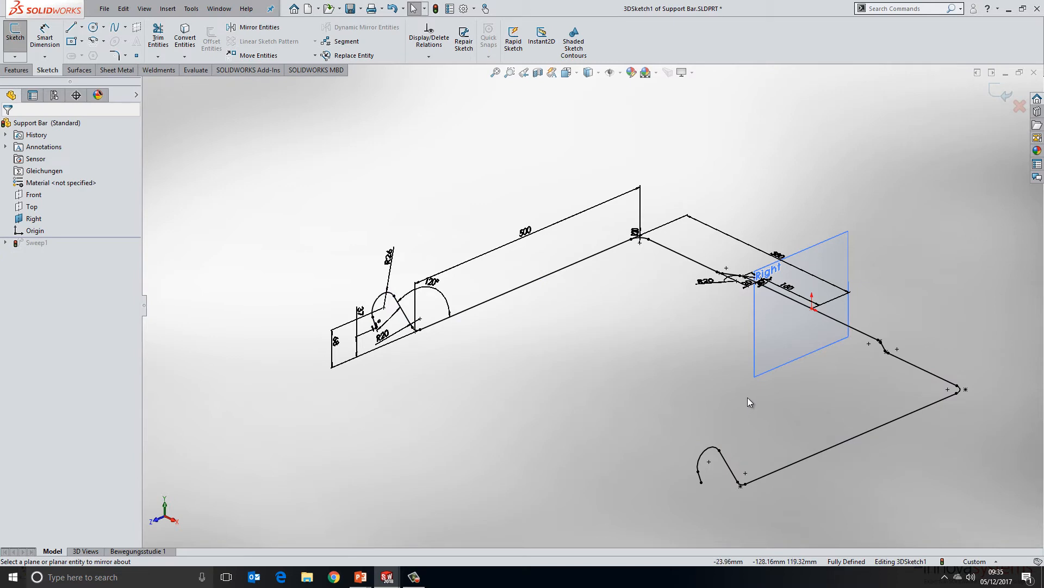
pyautogui.moveTo(683, 372)
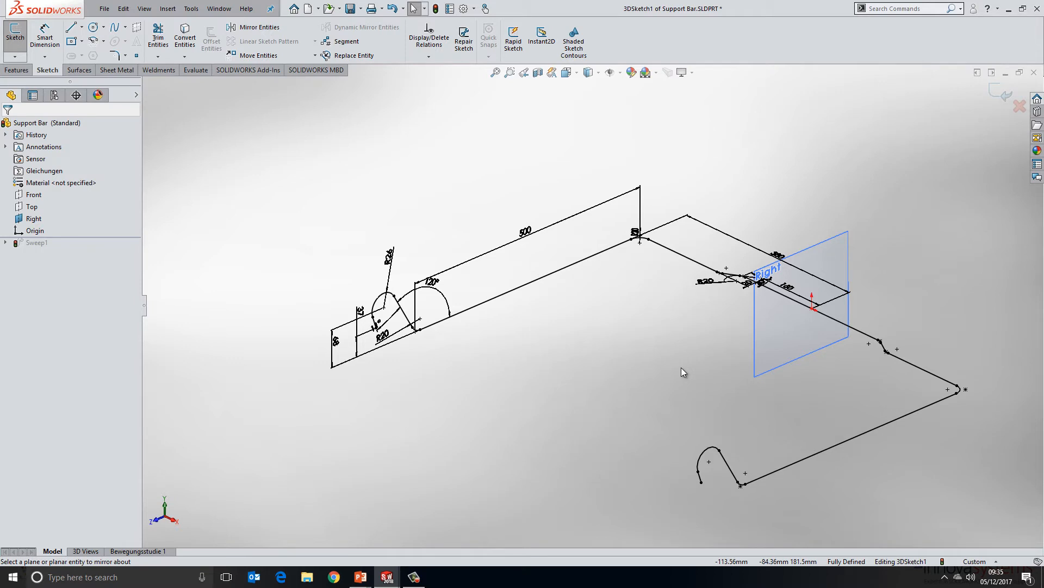
pyautogui.moveTo(681, 374)
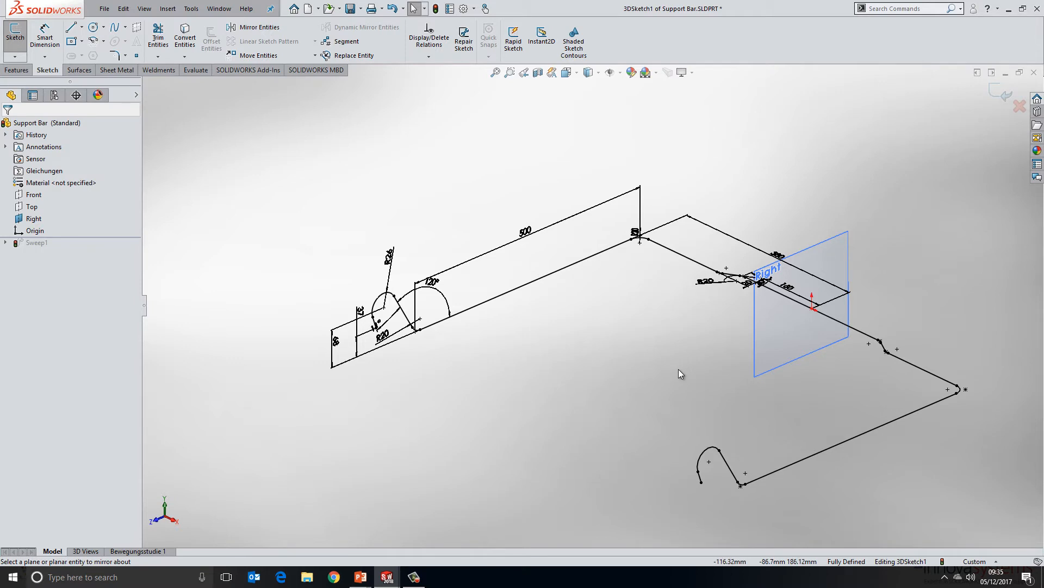
pyautogui.moveTo(606, 379)
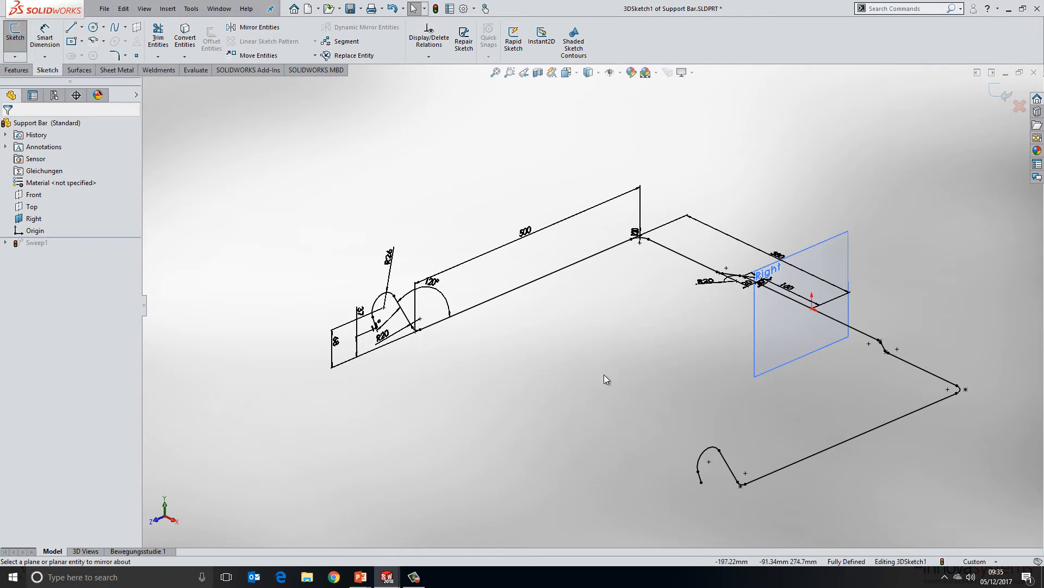
pyautogui.moveTo(599, 373)
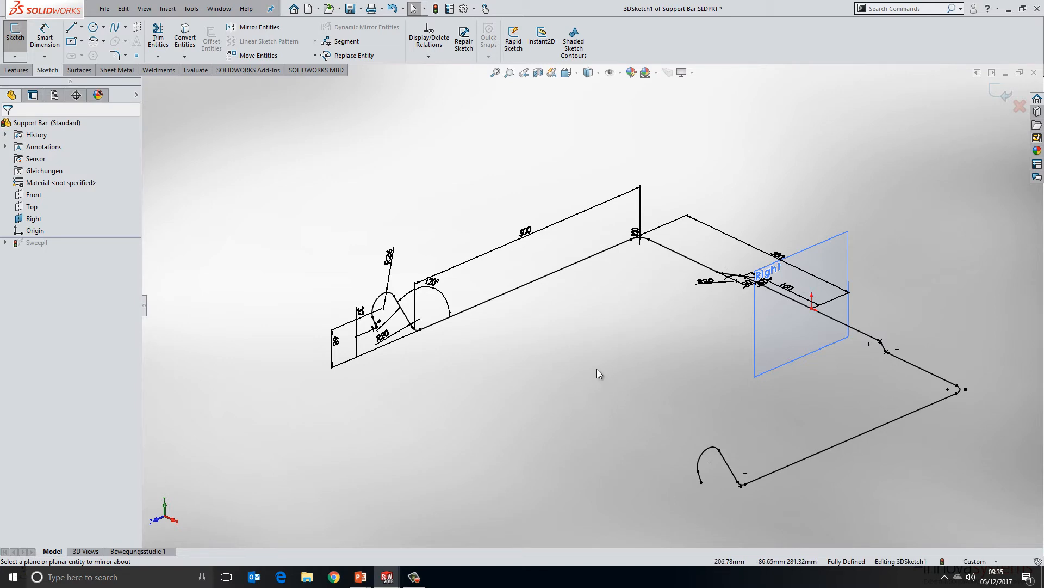
pyautogui.moveTo(596, 374)
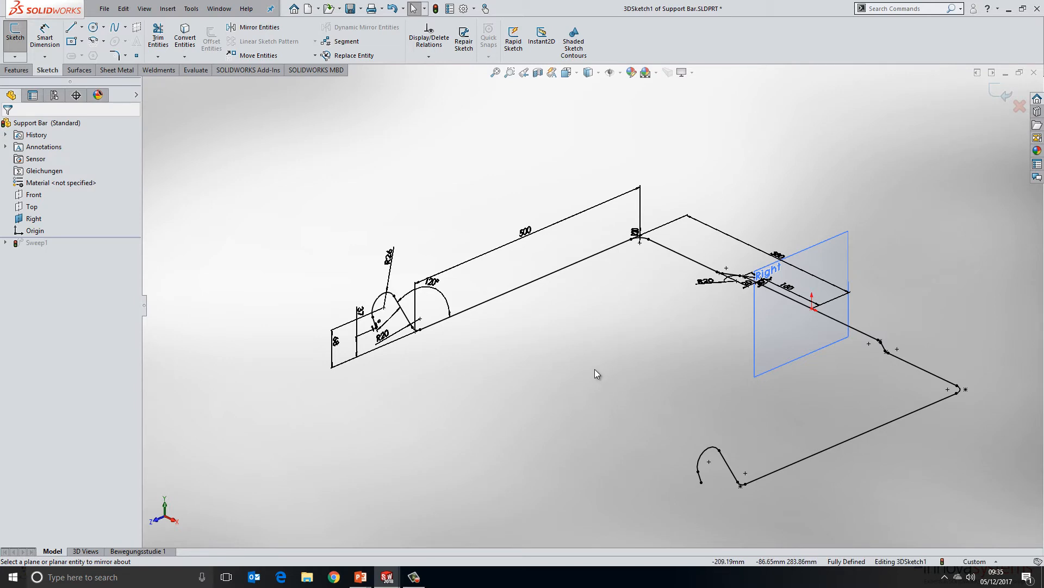
pyautogui.moveTo(559, 329)
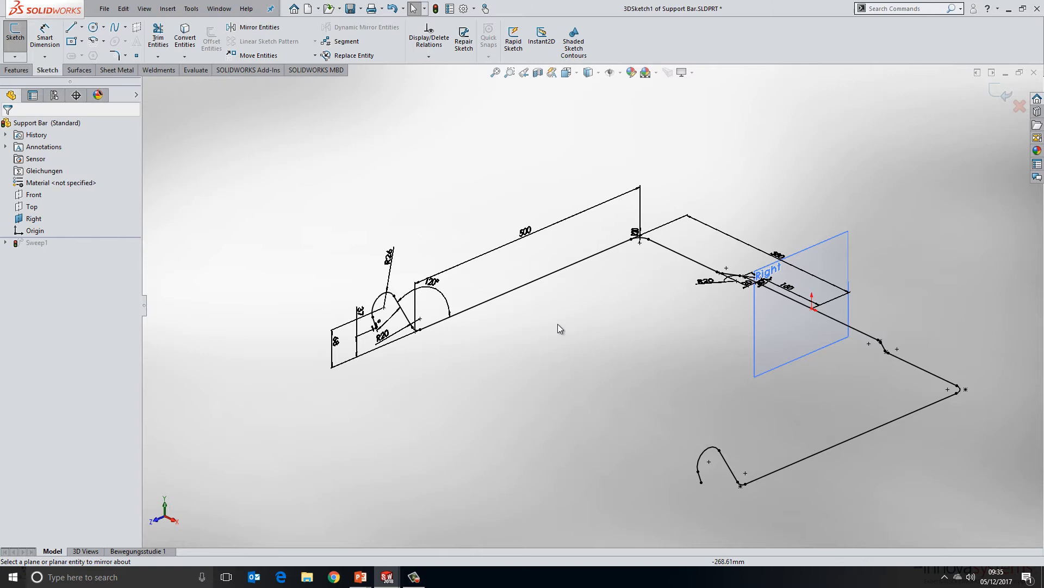
pyautogui.moveTo(542, 37)
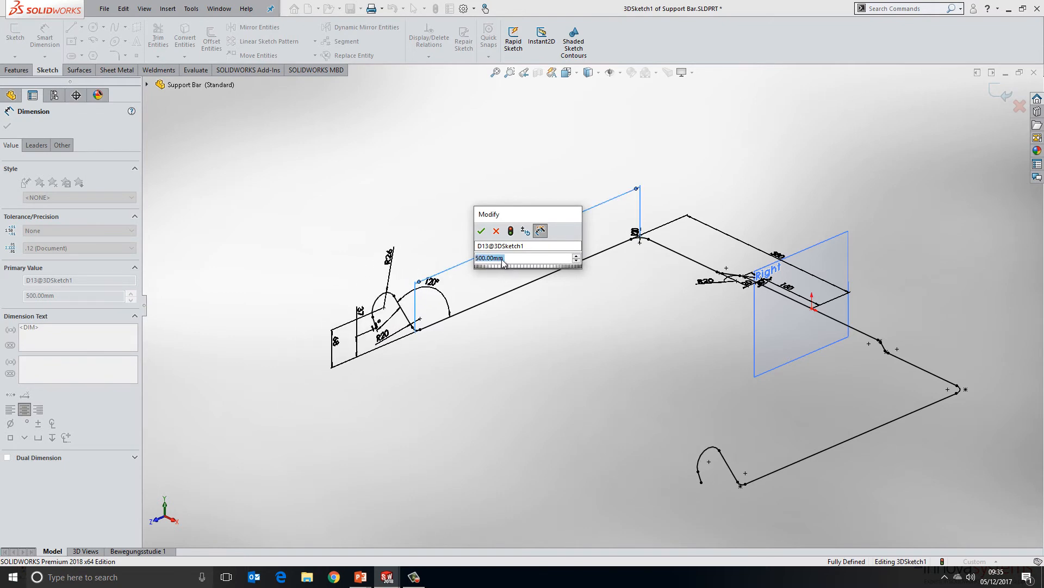
# Step: Accept the 500.00 mm path dimension and turn on Instant2D
pyautogui.click(481, 231)
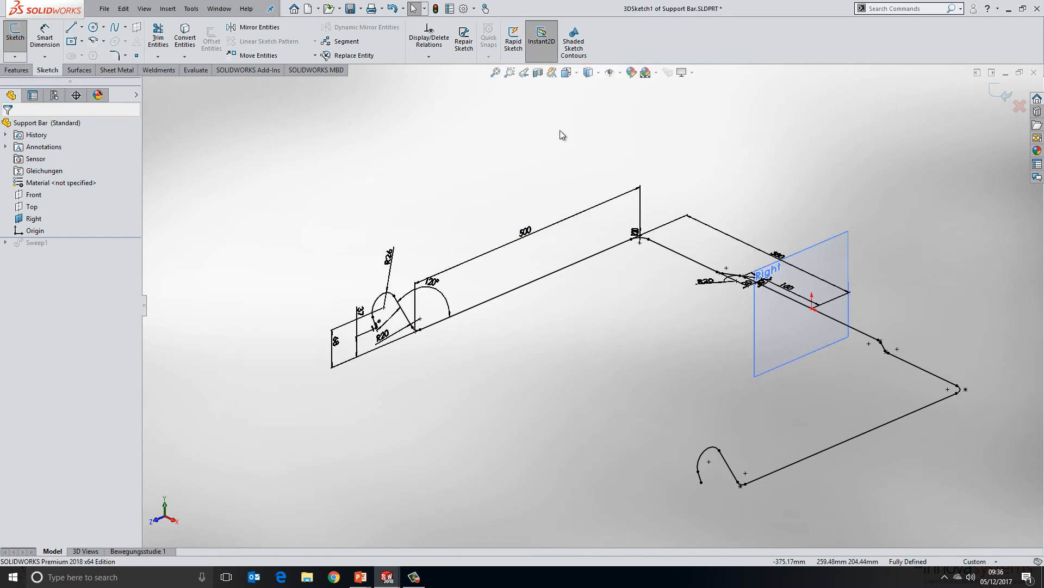
pyautogui.click(526, 233)
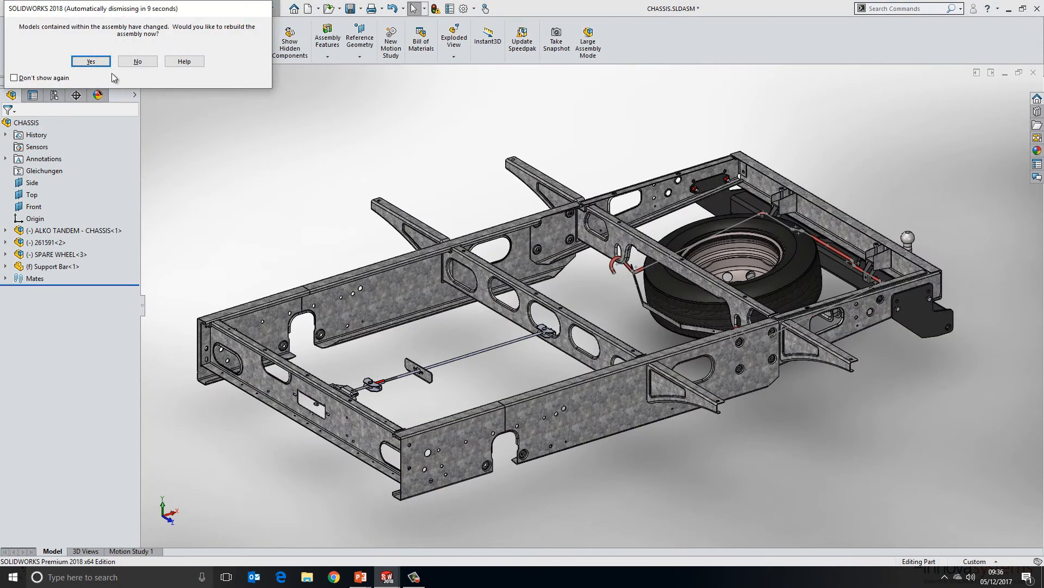
# Step: Rebuild the CHASSIS assembly and open component 1325047 as its own part
pyautogui.click(90, 60)
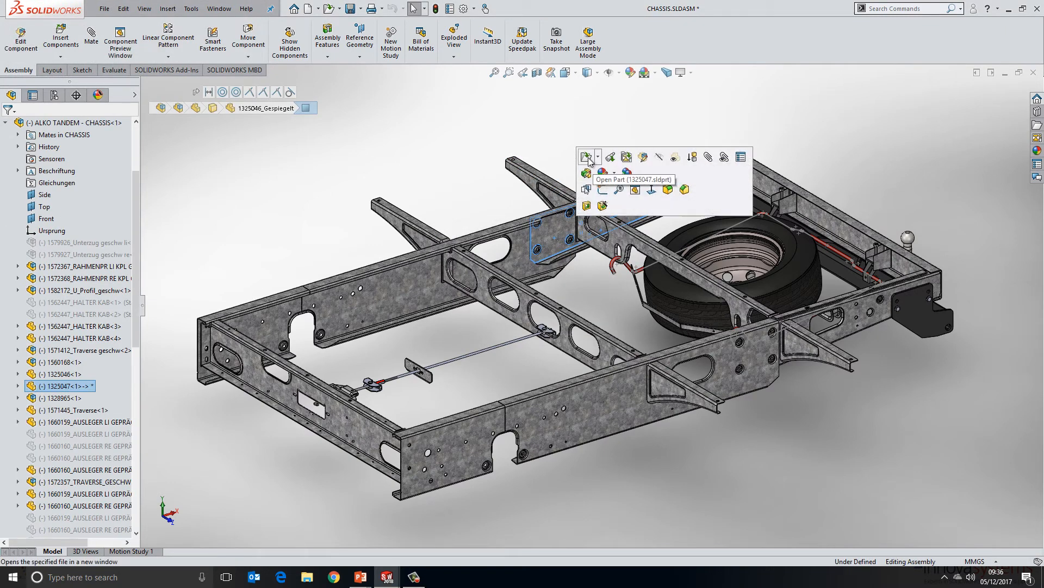
pyautogui.click(588, 157)
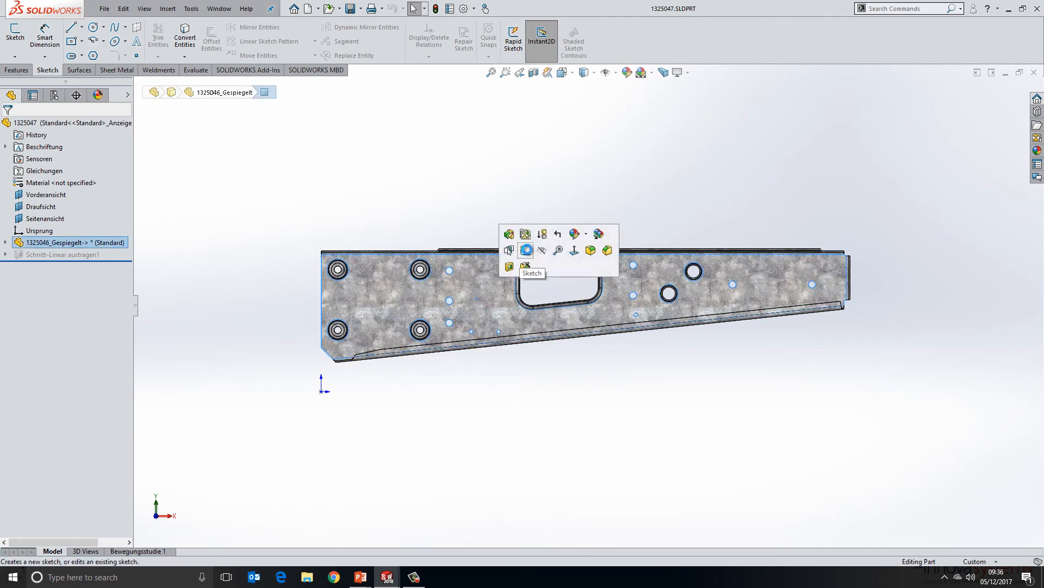
# Step: Sketch on the face of part 1325047 and draw a vertical straight slot
pyautogui.click(526, 250)
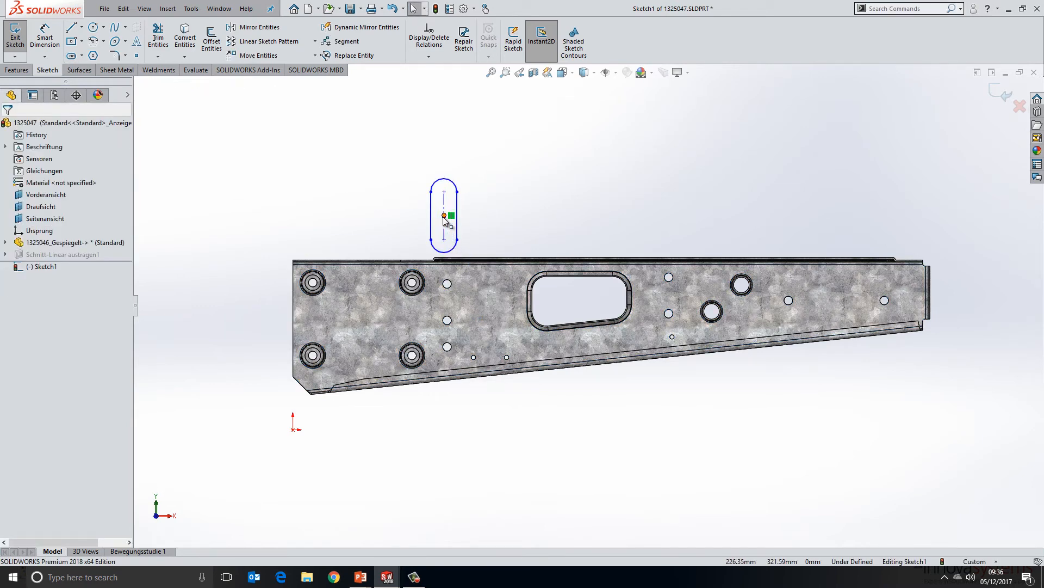
pyautogui.click(444, 216)
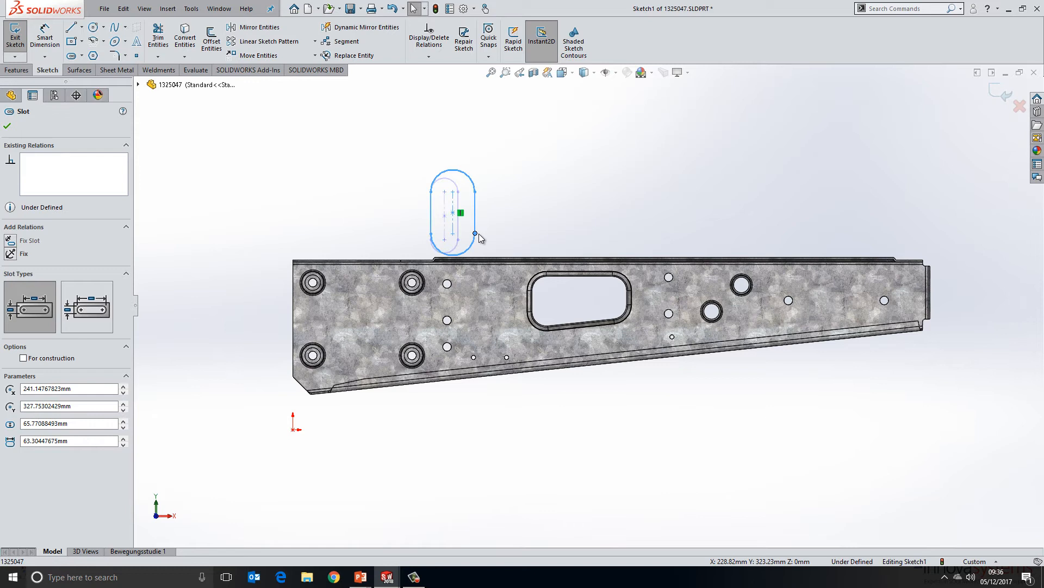
pyautogui.moveTo(479, 239); pyautogui.dragTo(470, 219)
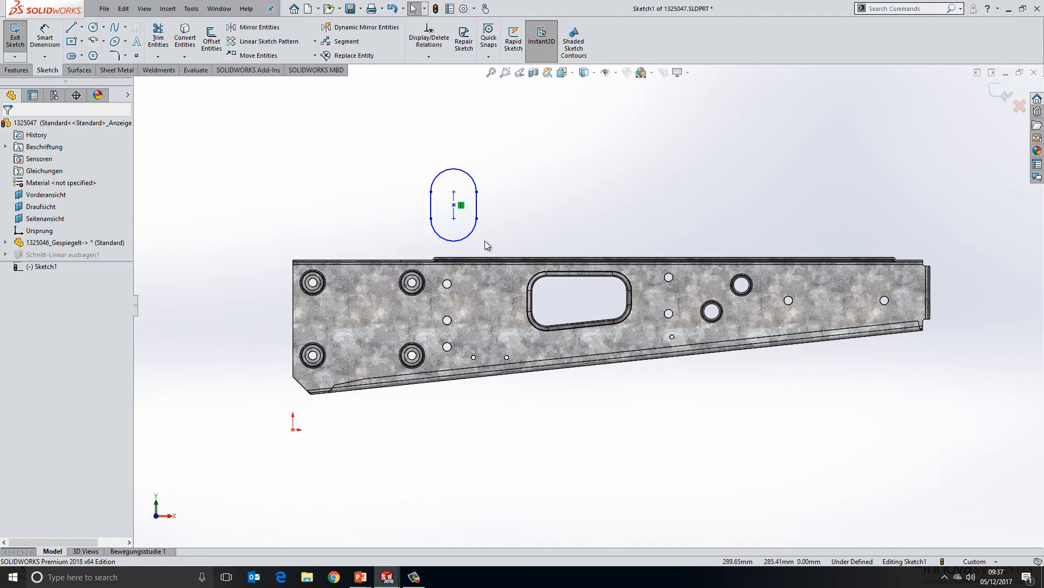
pyautogui.moveTo(607, 119)
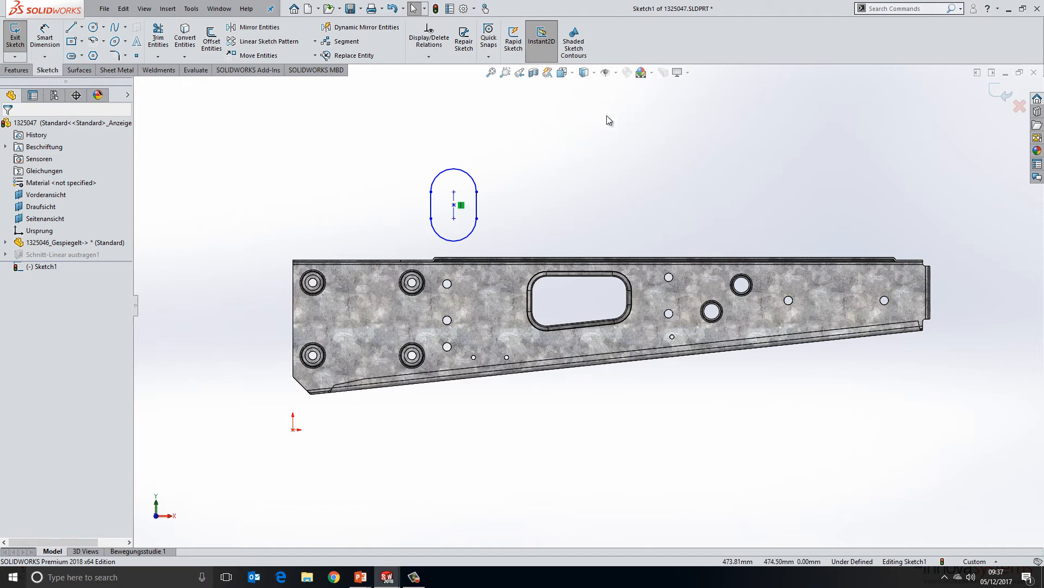
pyautogui.moveTo(510, 223)
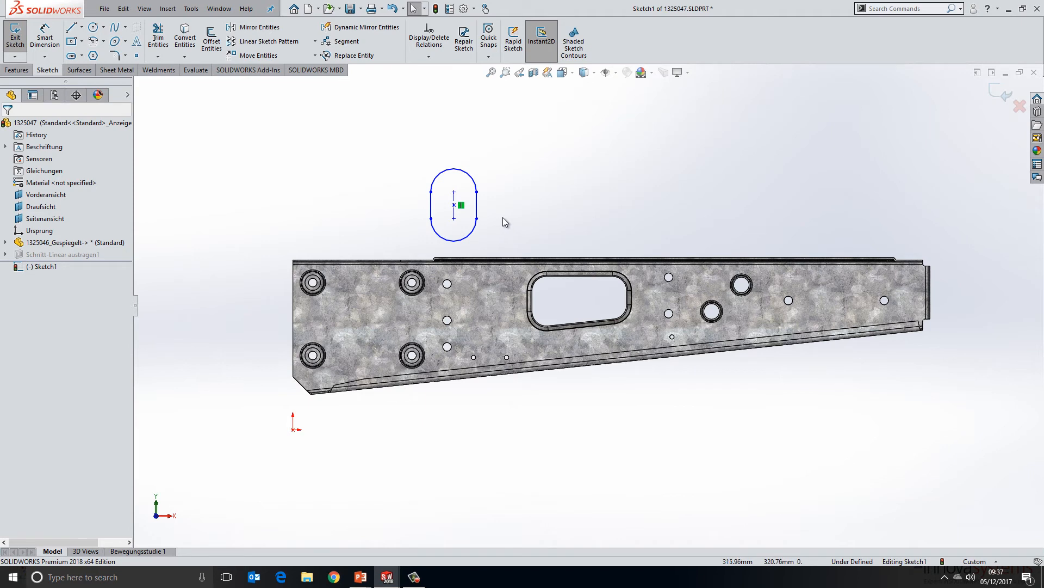
pyautogui.moveTo(508, 222)
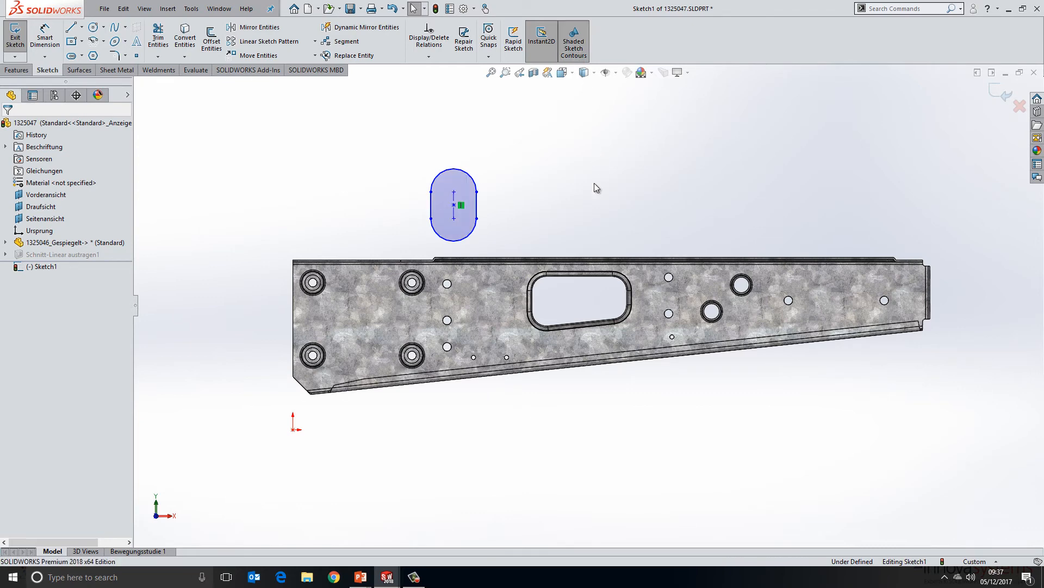
pyautogui.moveTo(524, 247)
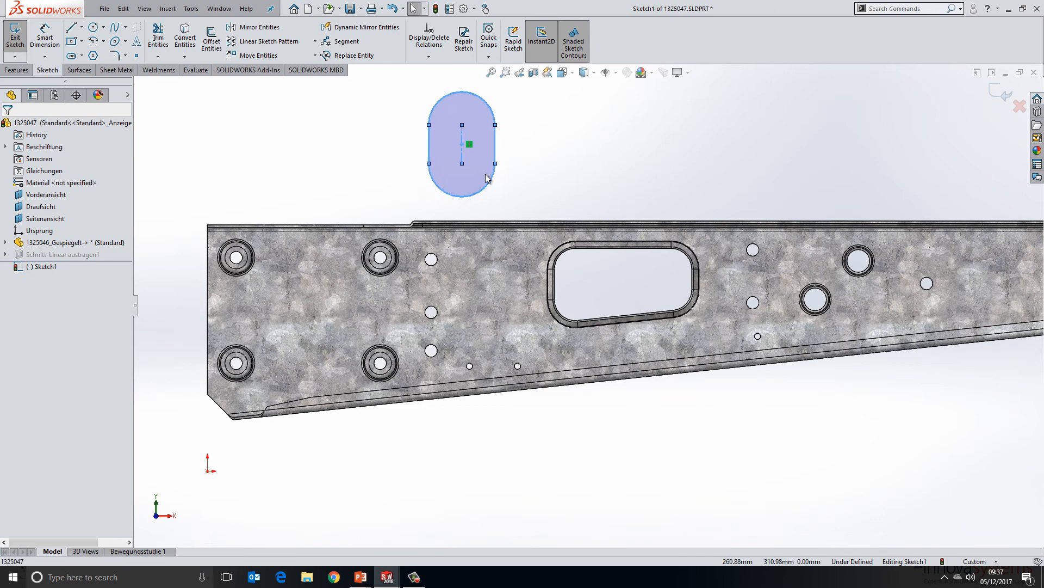
# Step: Drag the slot onto the side plate and stretch it down between the left holes
pyautogui.moveTo(459, 143); pyautogui.dragTo(424, 185)
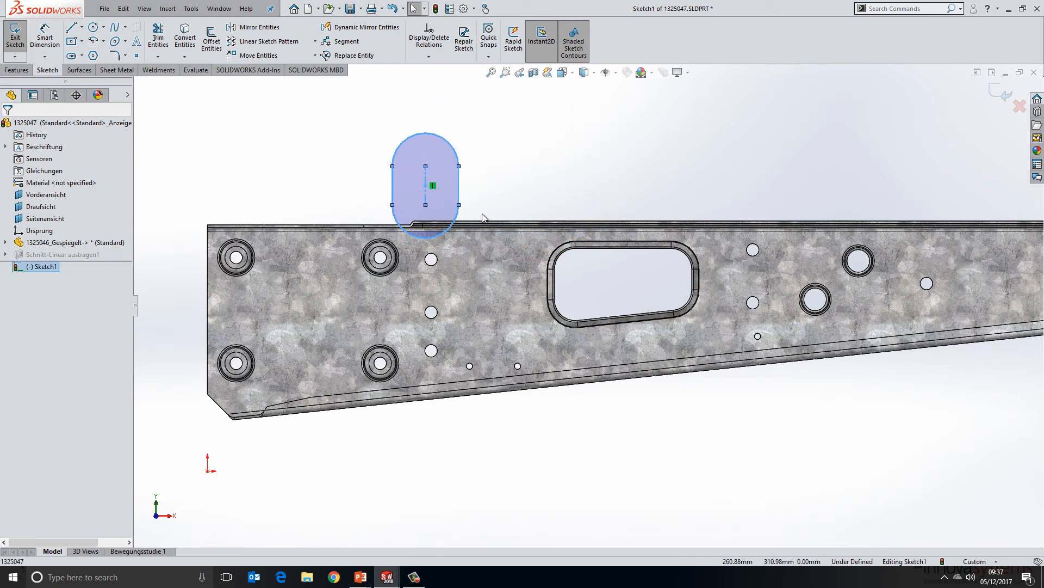
pyautogui.moveTo(424, 185); pyautogui.dragTo(498, 314)
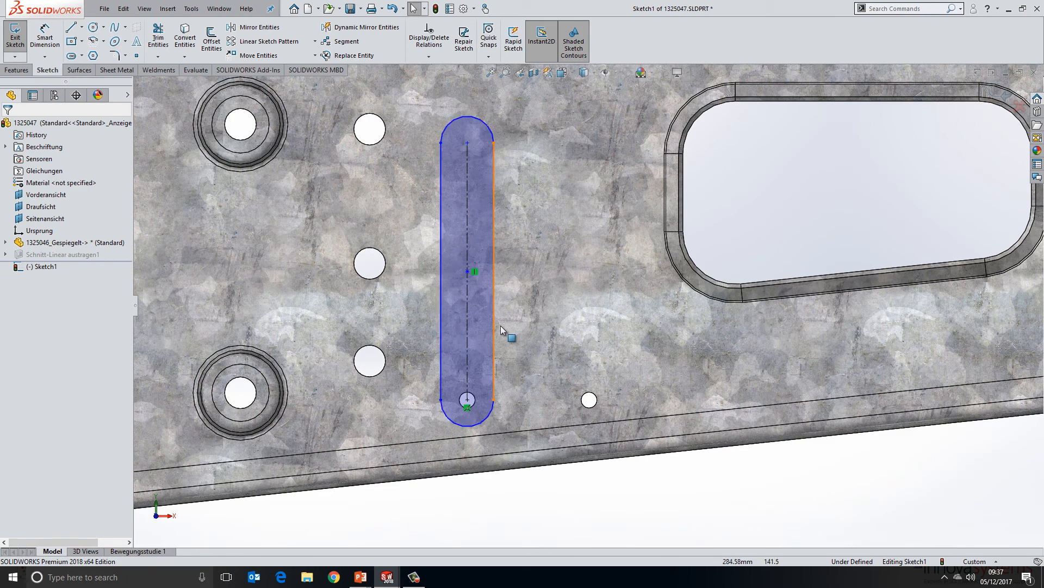
# Step: Select the slot outline for Offset Entities and bring up the shortcut menu
pyautogui.click(211, 35)
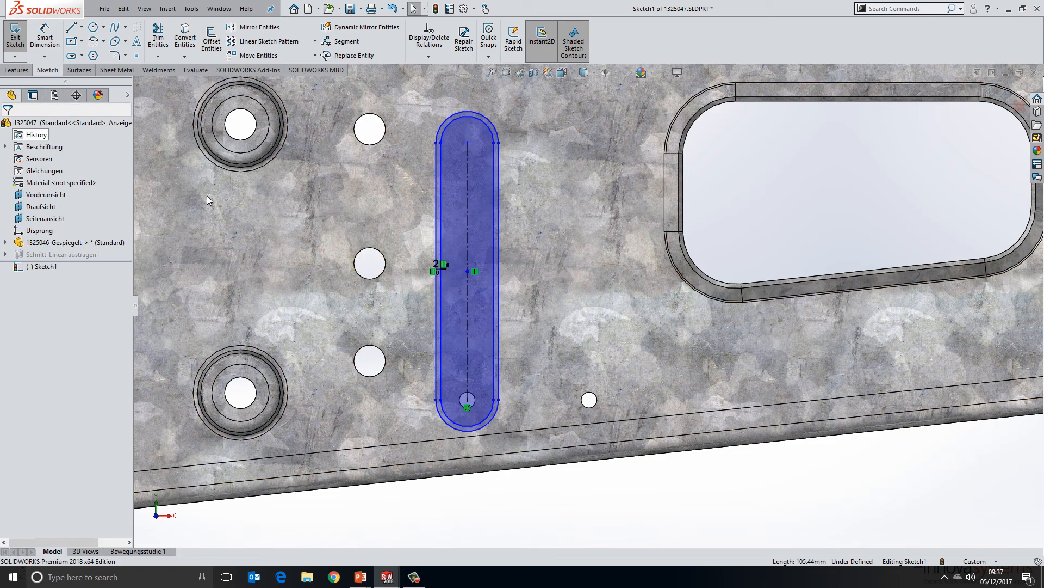
pyautogui.rightClick(533, 350)
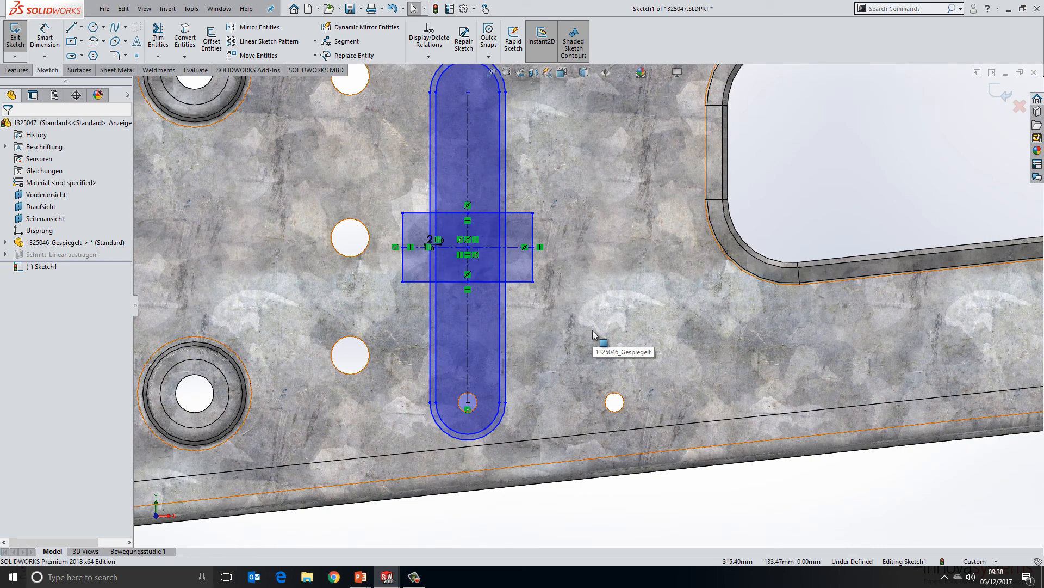
pyautogui.moveTo(592, 335)
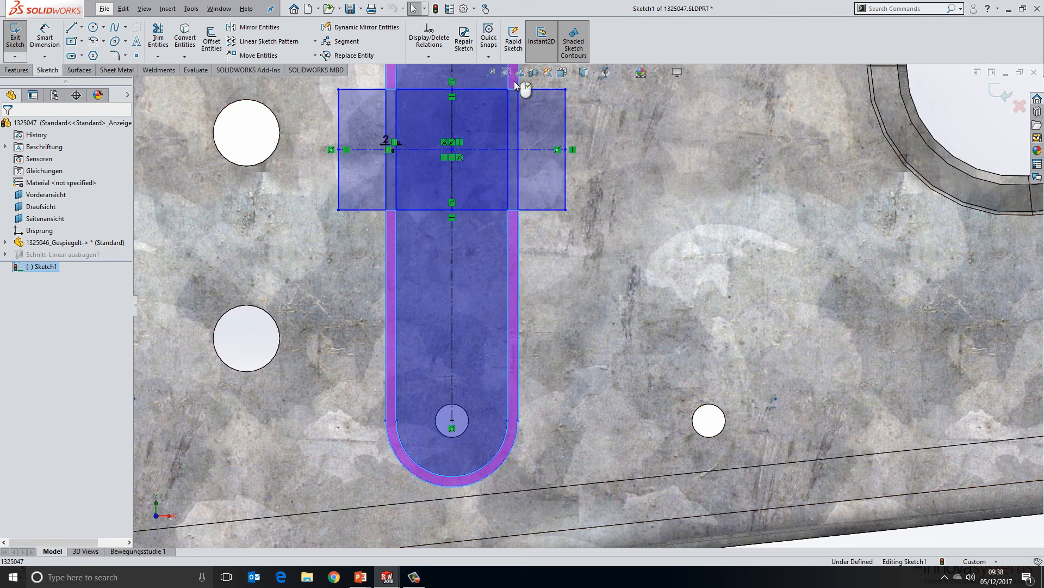
pyautogui.moveTo(542, 40)
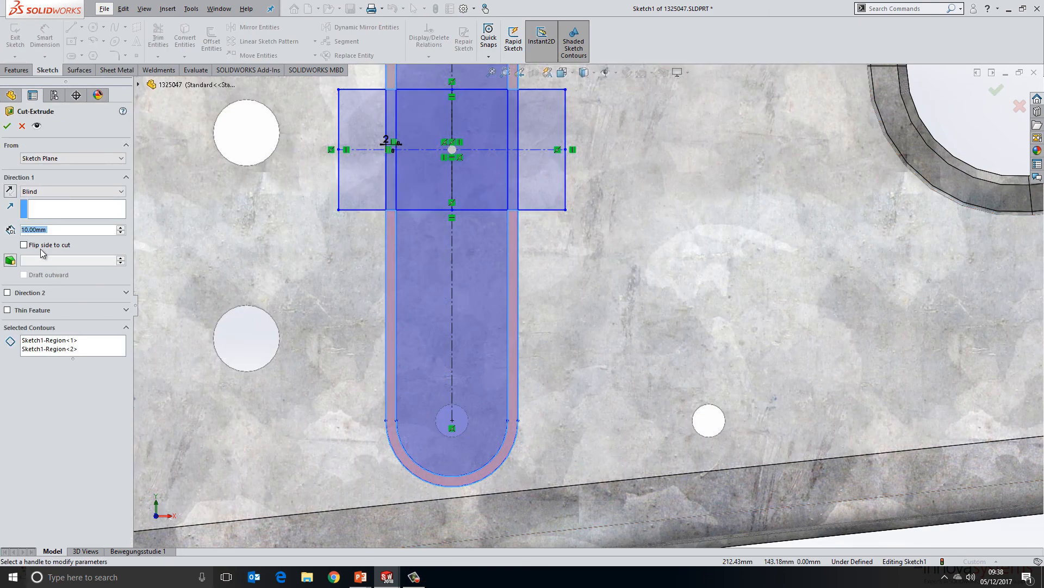
# Step: Set the Cut-Extrude end condition to Through All for the two slot regions
pyautogui.click(70, 191)
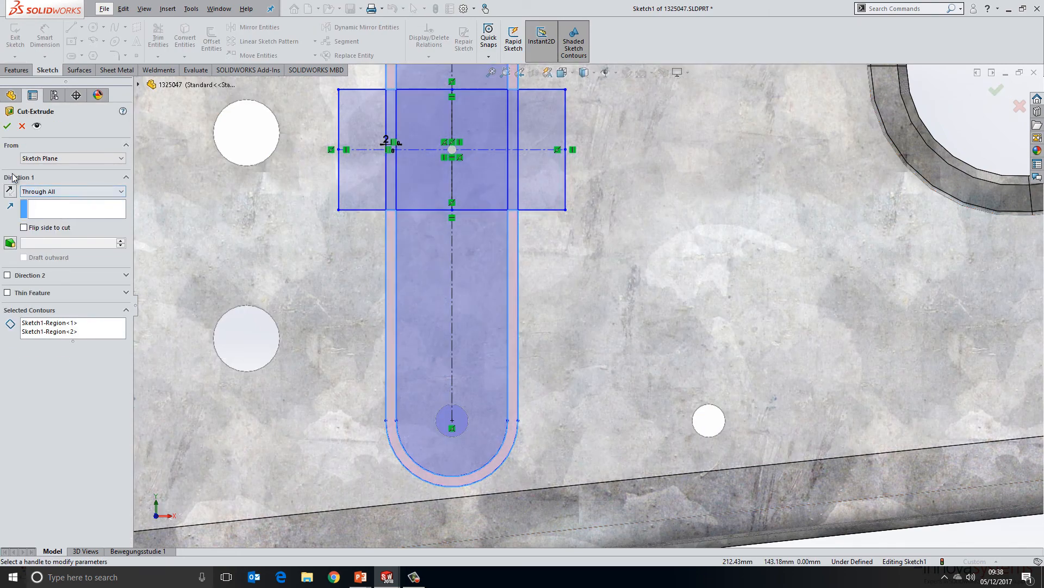